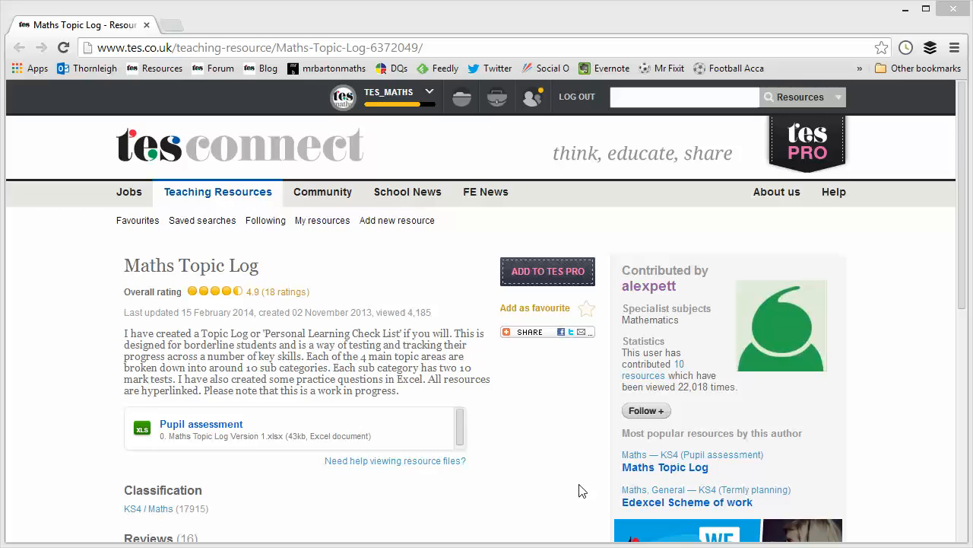
pyautogui.moveTo(542, 445)
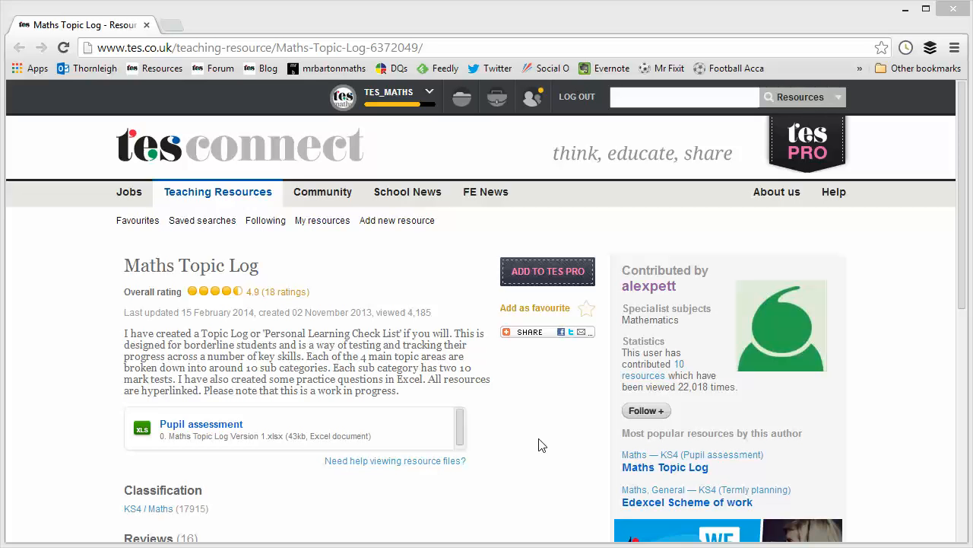
pyautogui.moveTo(444, 364)
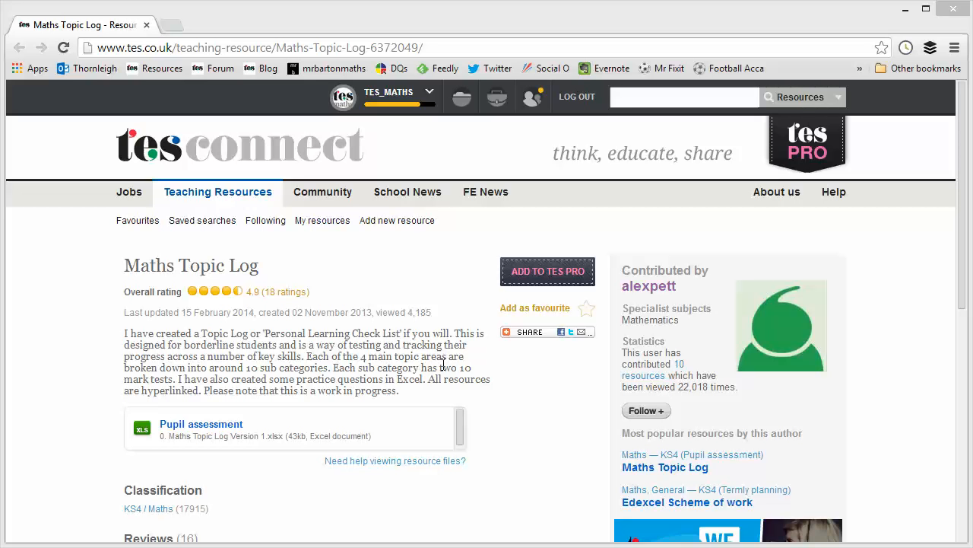
pyautogui.moveTo(415, 328)
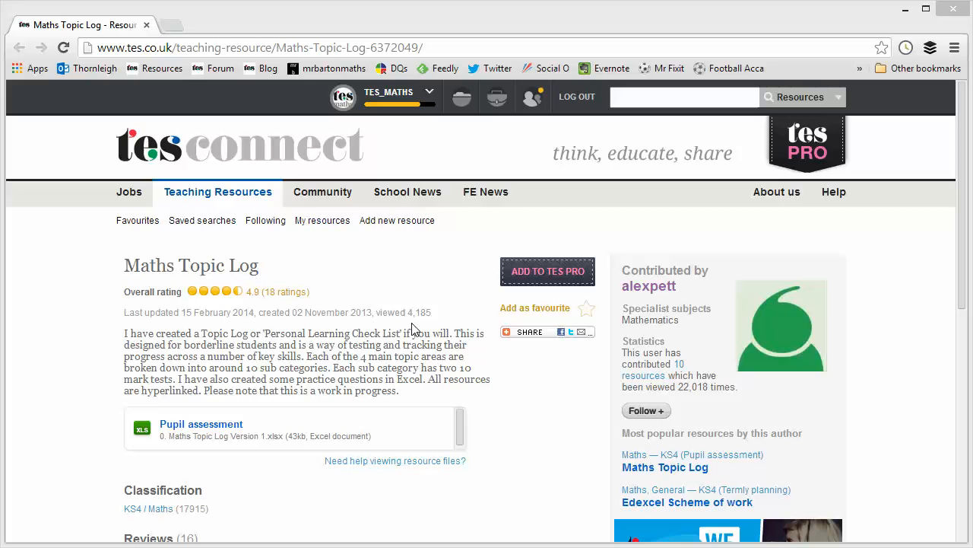
pyautogui.moveTo(422, 371)
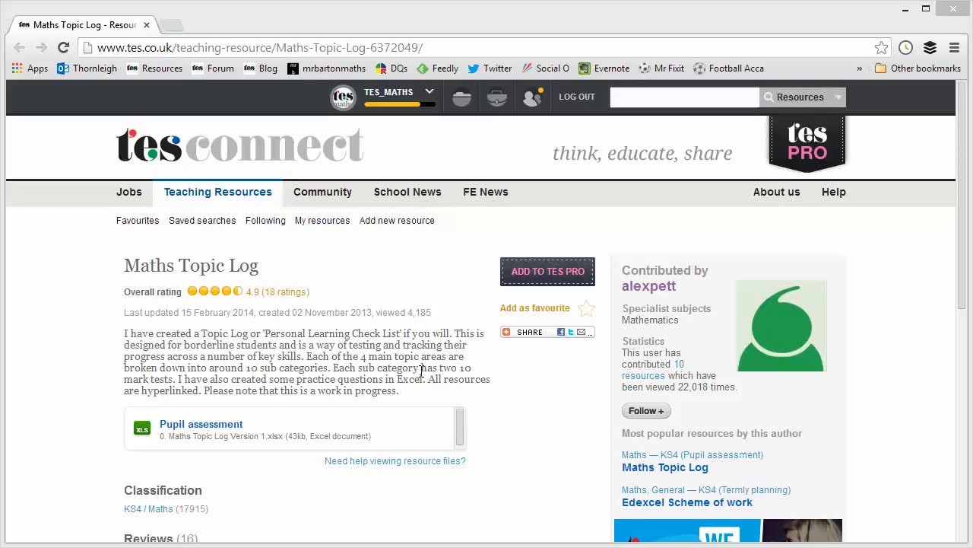
pyautogui.moveTo(645, 410)
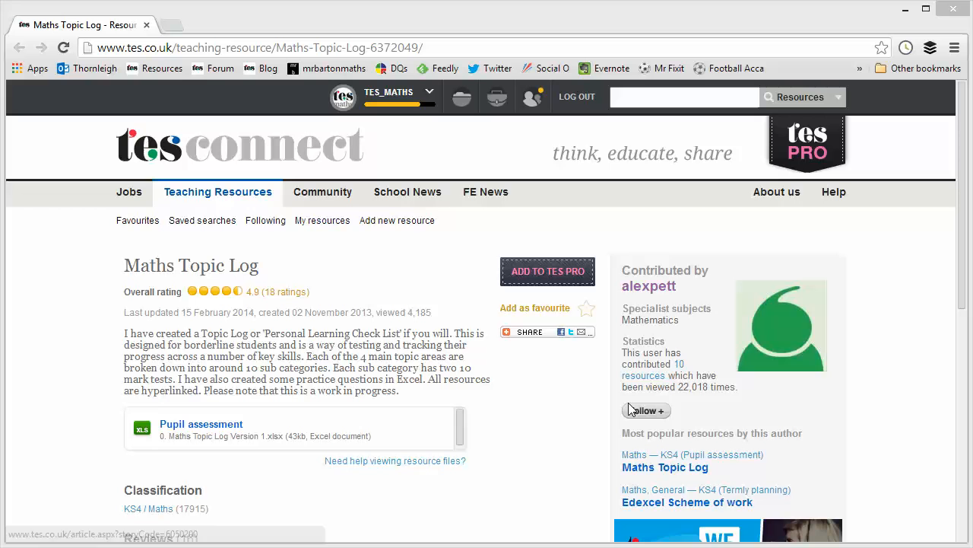
pyautogui.moveTo(649, 286)
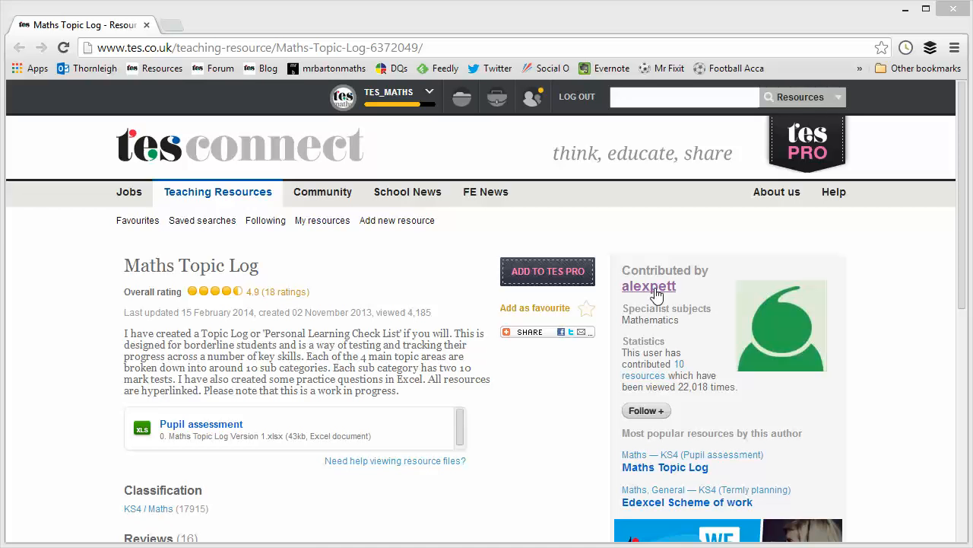
pyautogui.moveTo(494, 418)
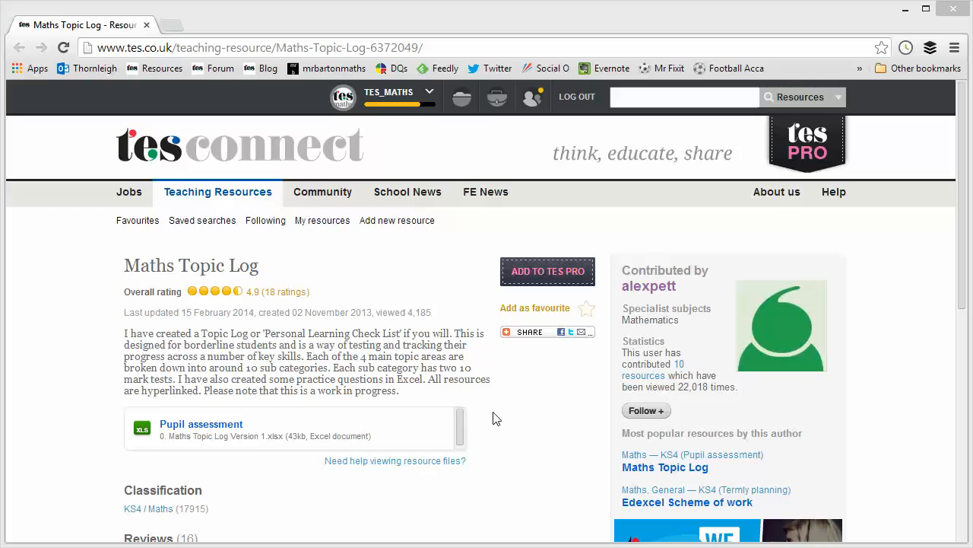
pyautogui.moveTo(395, 385)
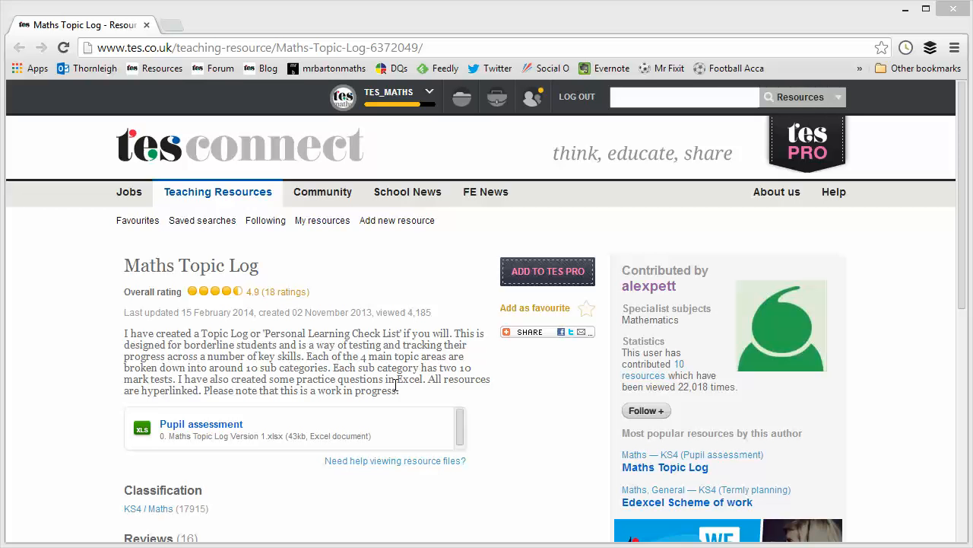
pyautogui.moveTo(274, 434)
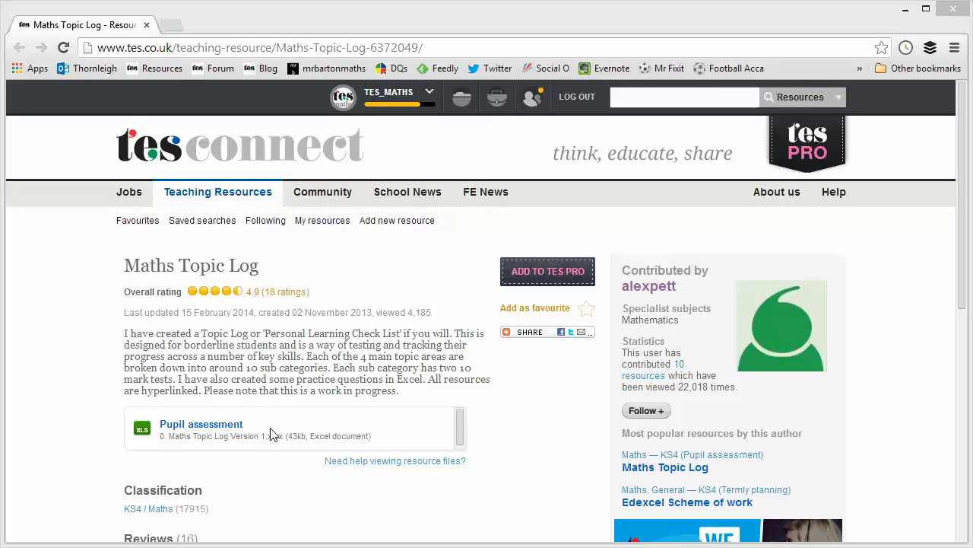
pyautogui.moveTo(200, 424)
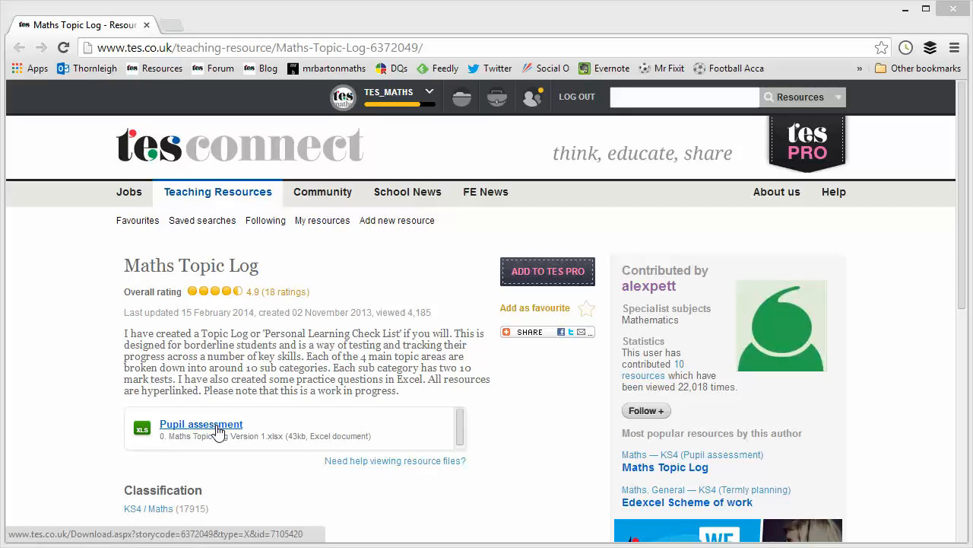
pyautogui.moveTo(335, 447)
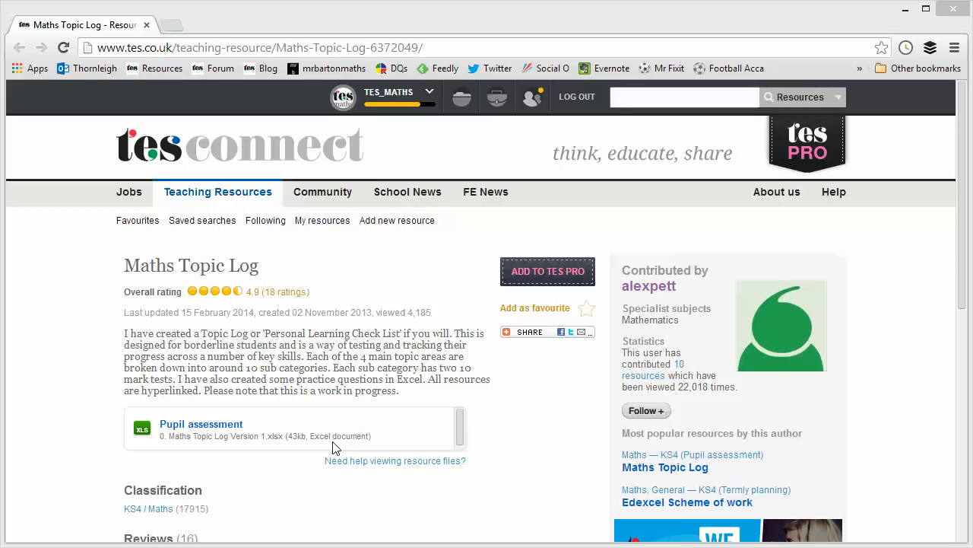
pyautogui.moveTo(331, 441)
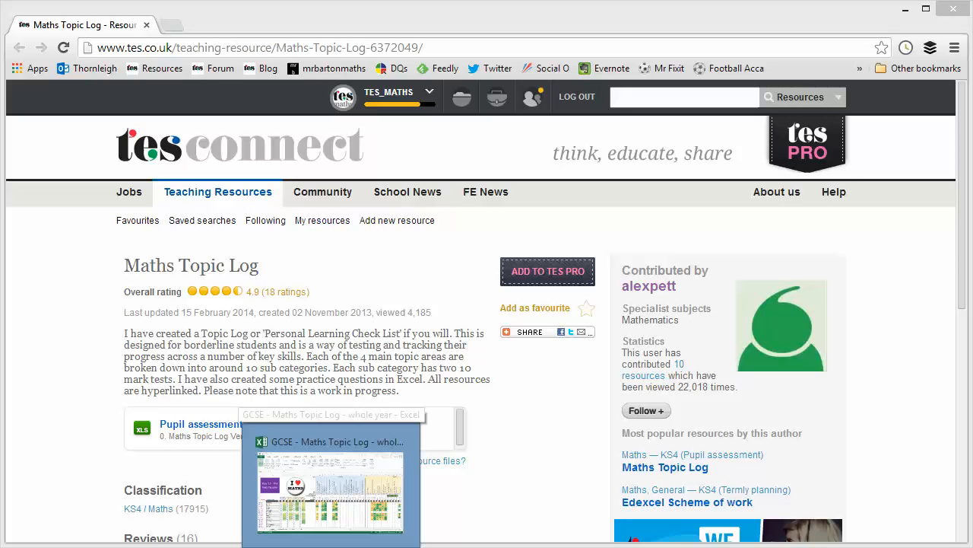
# Bring the topic log forward and set the Teacher filter to (Select All)
pyautogui.click(330, 487)
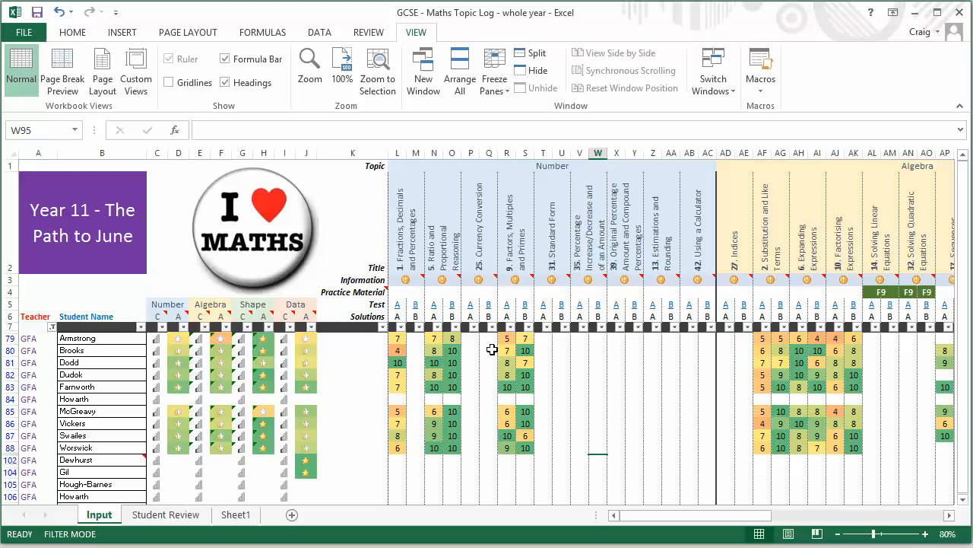
pyautogui.moveTo(86, 349)
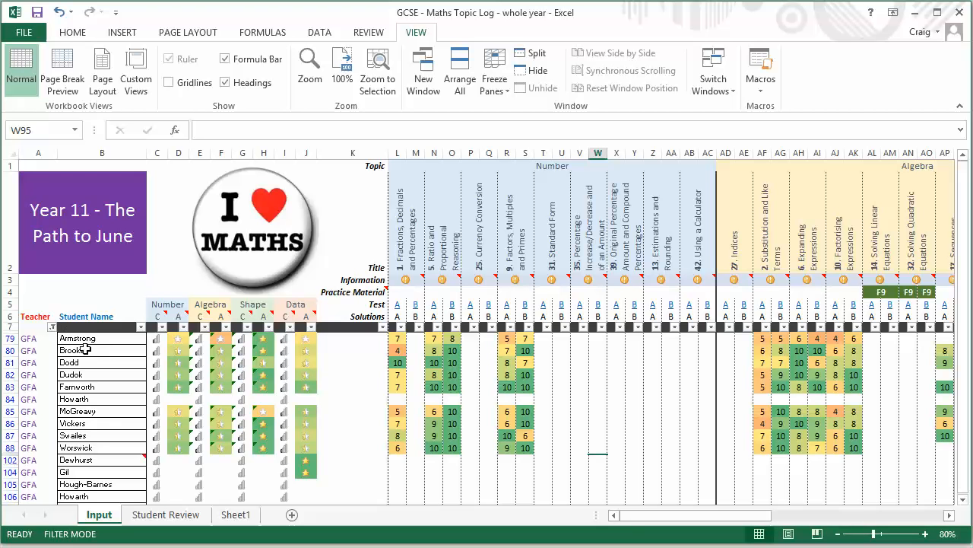
pyautogui.click(51, 327)
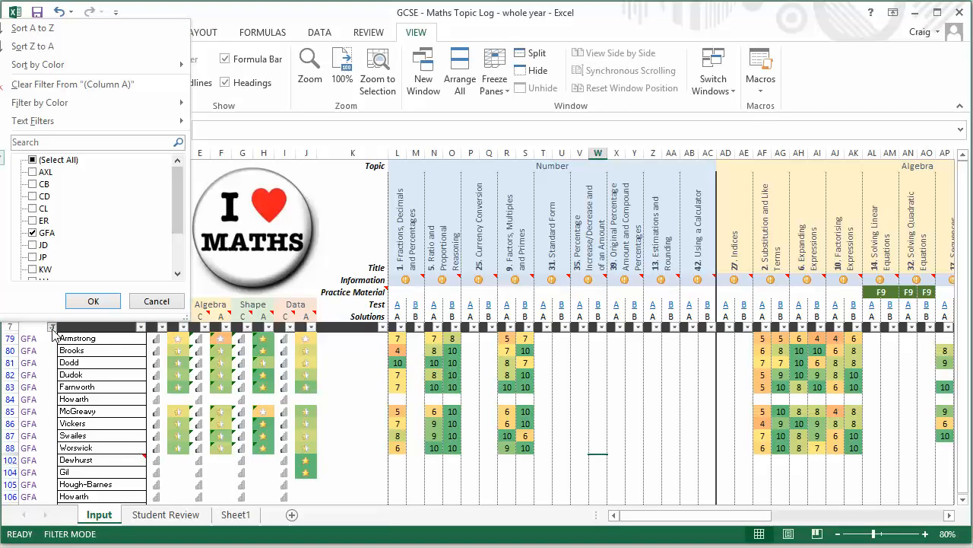
pyautogui.click(32, 160)
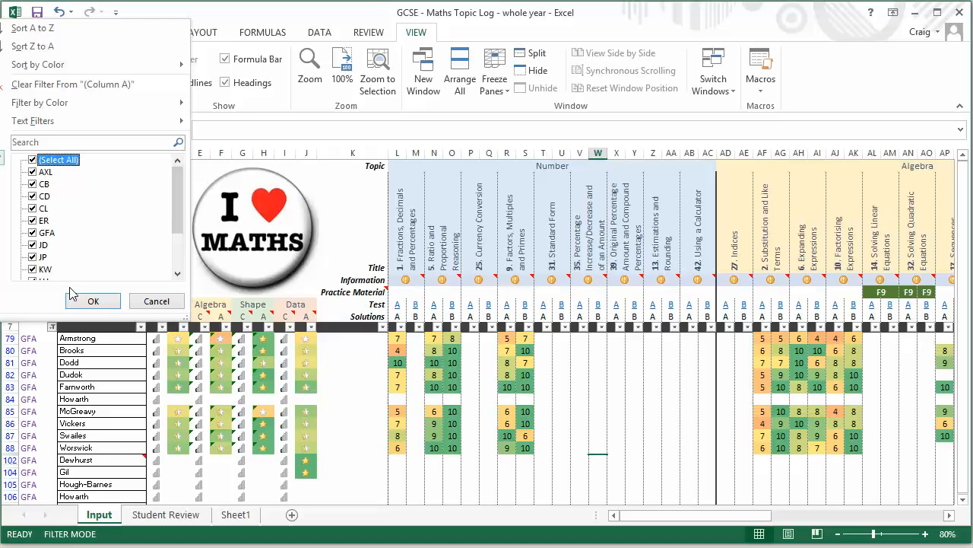
pyautogui.click(92, 300)
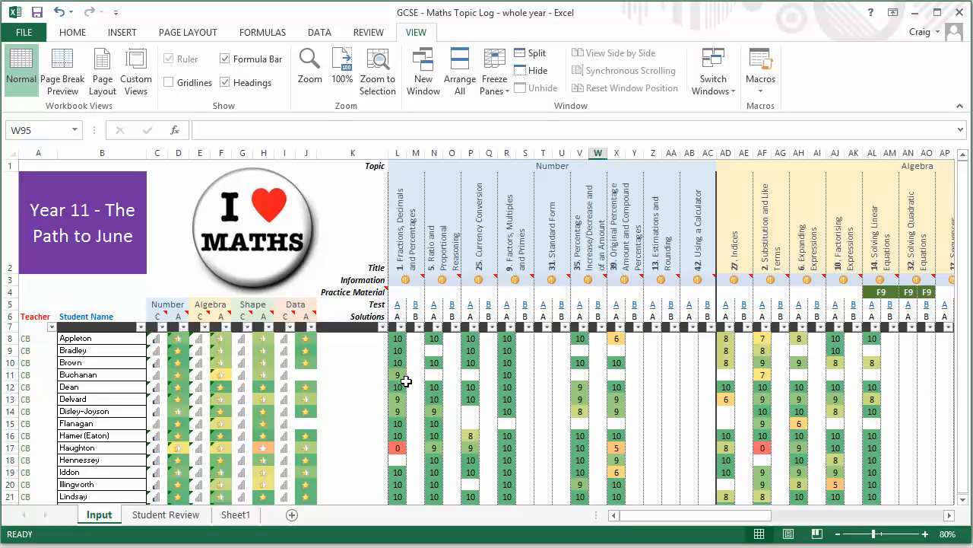
pyautogui.moveTo(349, 381)
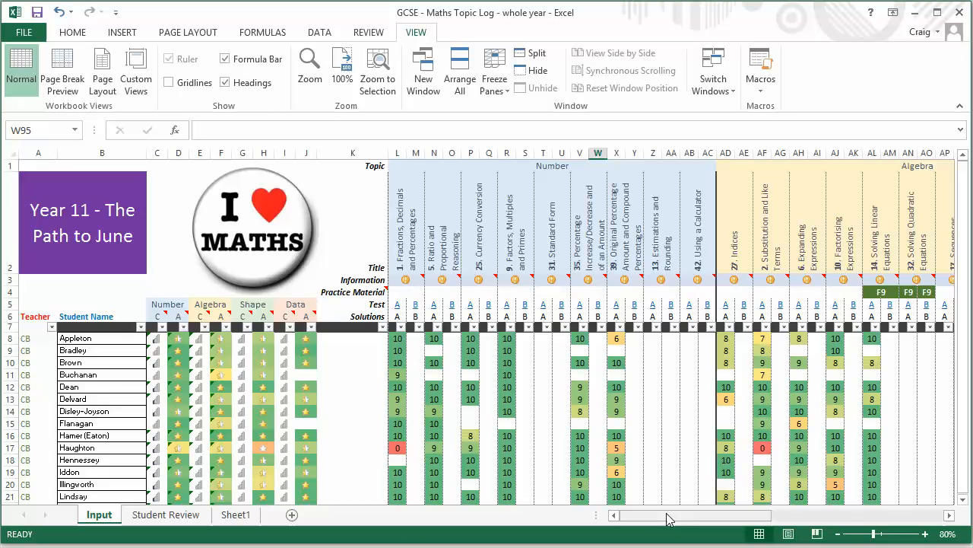
pyautogui.hscroll(3)
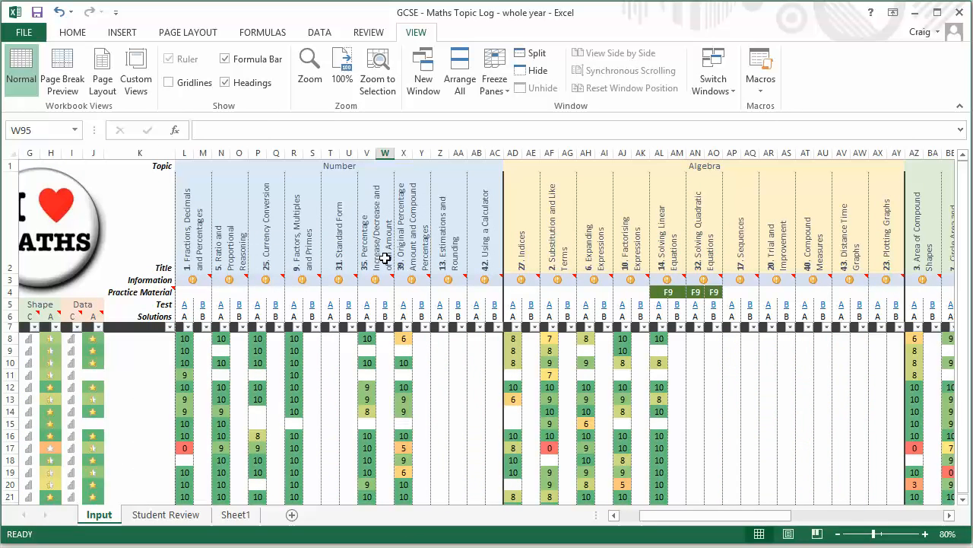
pyautogui.moveTo(454, 232)
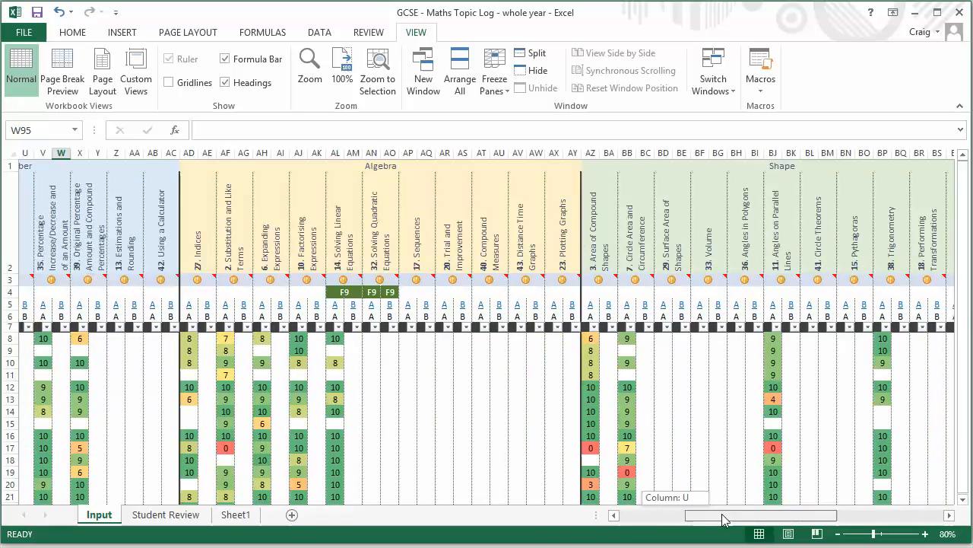
pyautogui.hscroll(3)
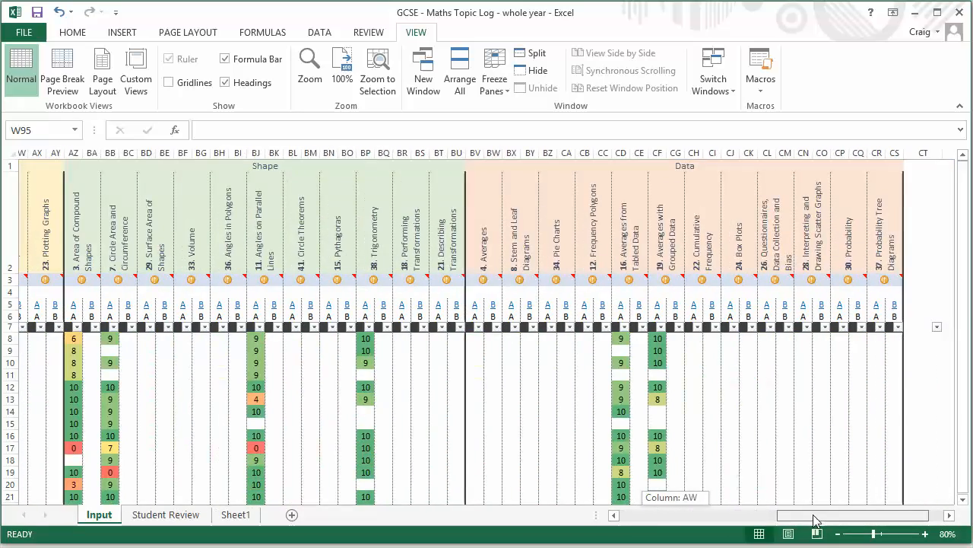
pyautogui.hscroll(-3)
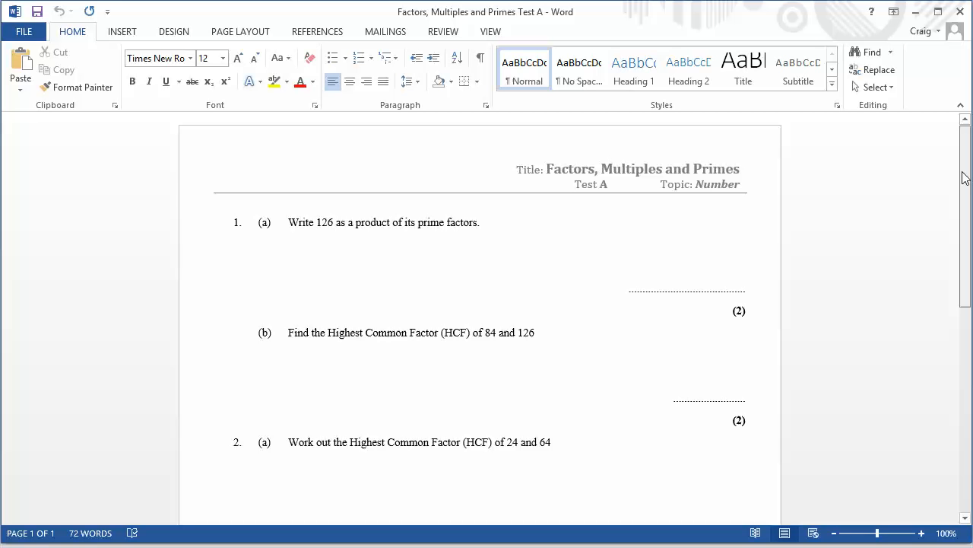
# Scroll through the Factors, Multiples and Primes Test A questions
pyautogui.scroll(-3)
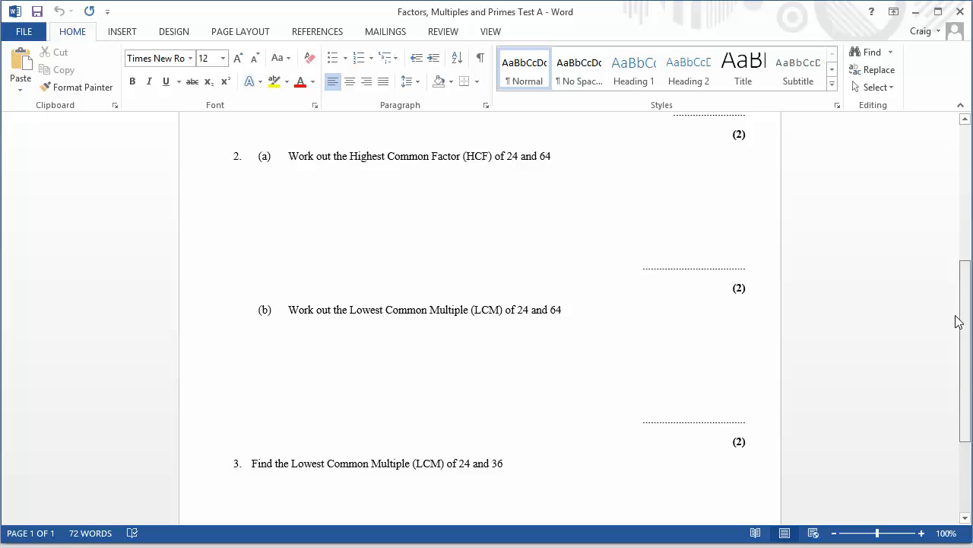
pyautogui.scroll(3)
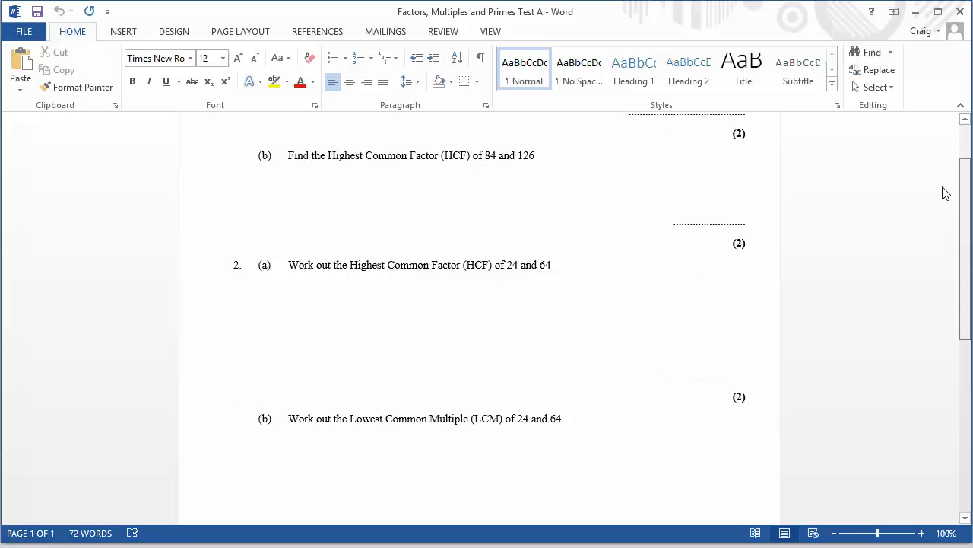
pyautogui.scroll(3)
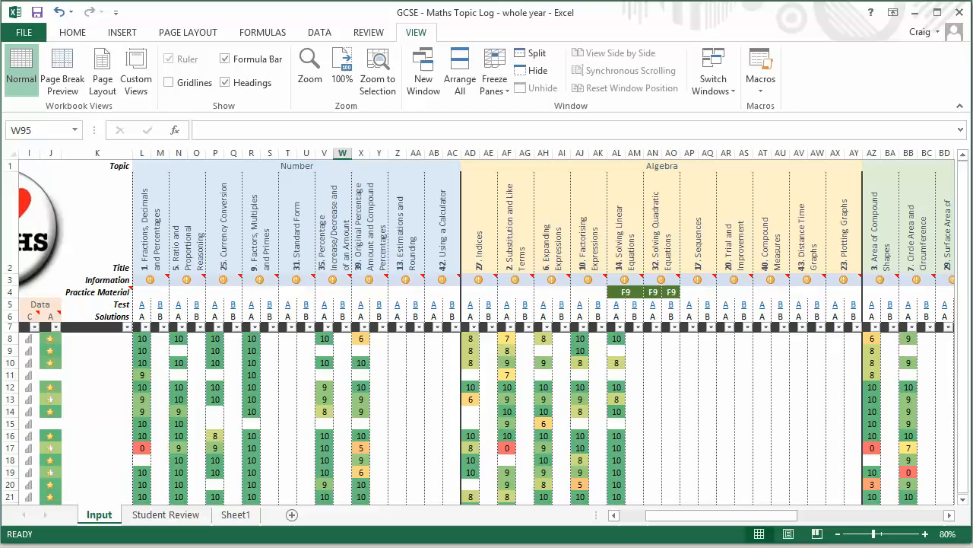
pyautogui.moveTo(296, 401)
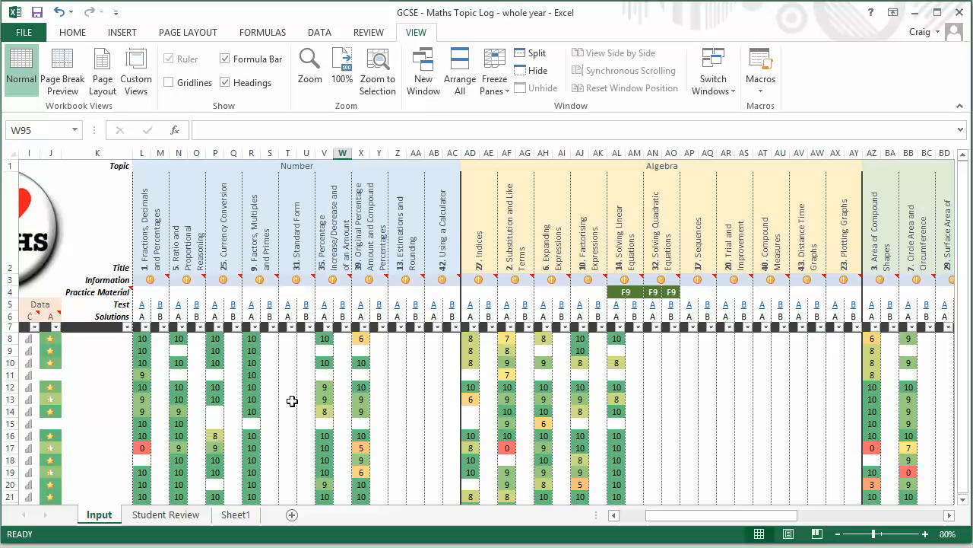
pyautogui.moveTo(468, 367)
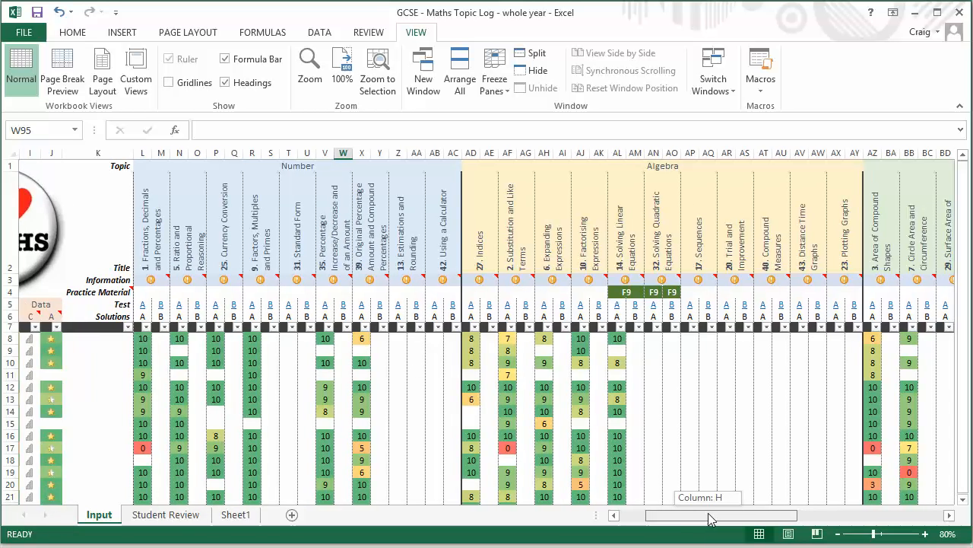
# Scroll across the Input sheet's topic columns and back to column A
pyautogui.hscroll(-3)
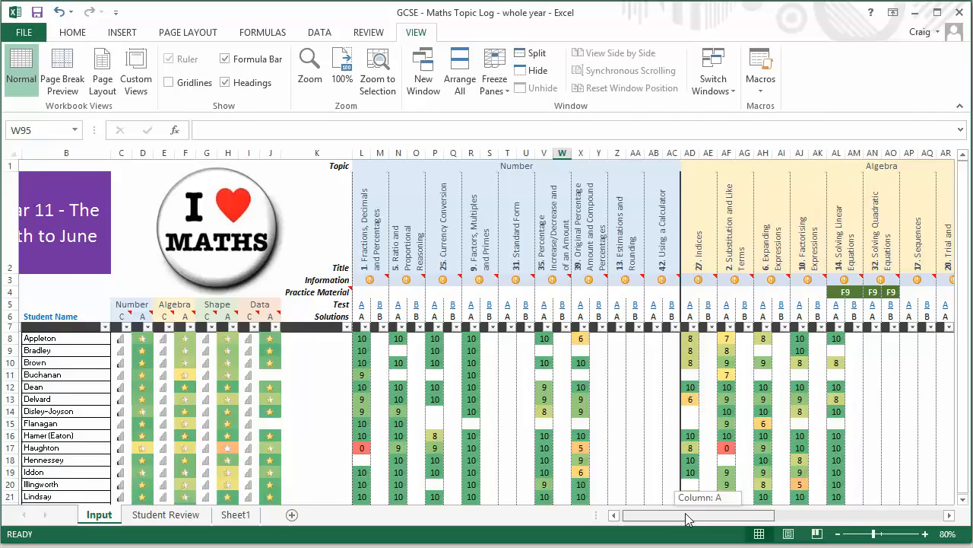
pyautogui.hscroll(3)
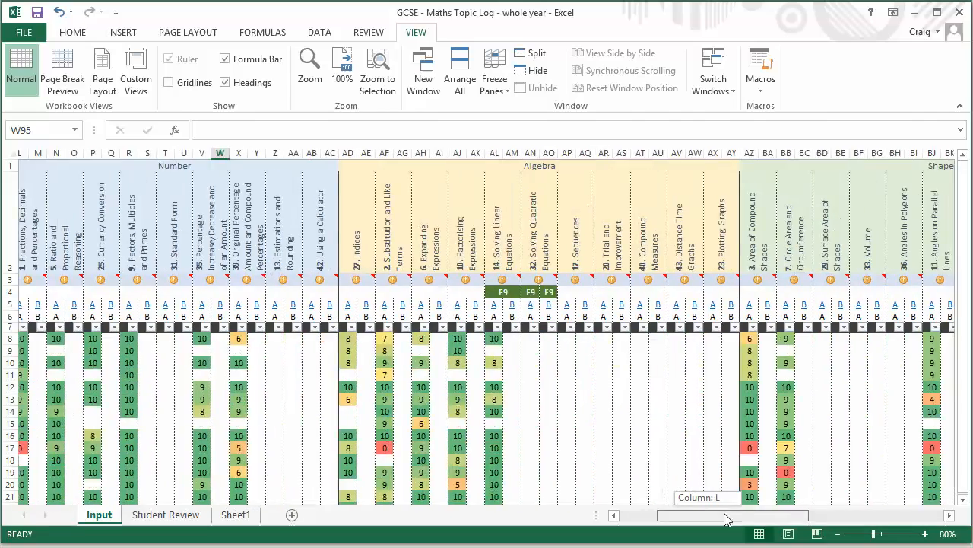
pyautogui.hscroll(-3)
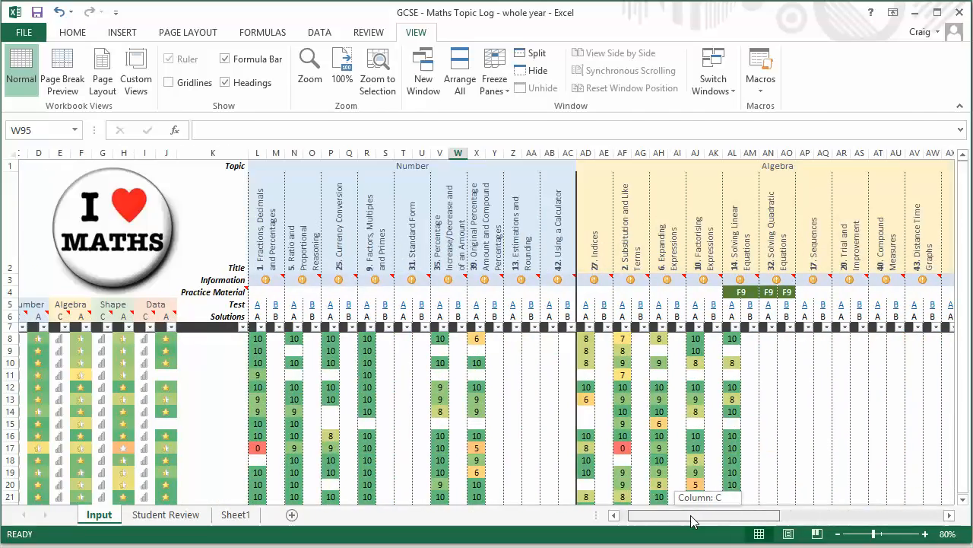
pyautogui.hscroll(-3)
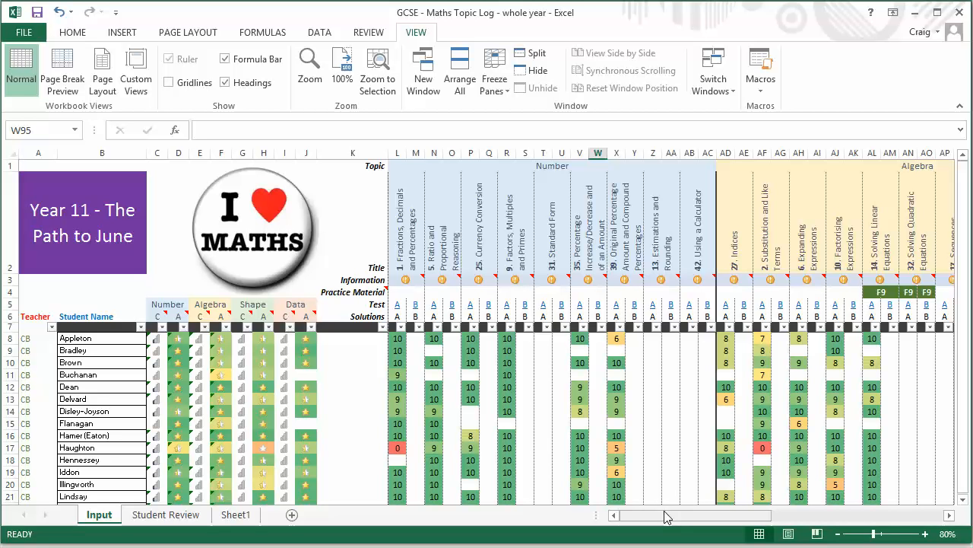
pyautogui.moveTo(386, 392)
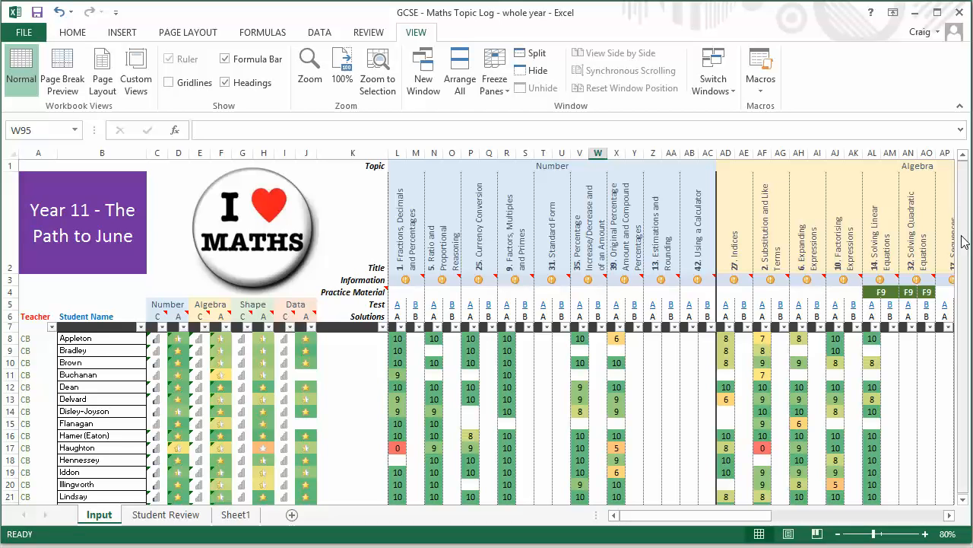
pyautogui.scroll(-3)
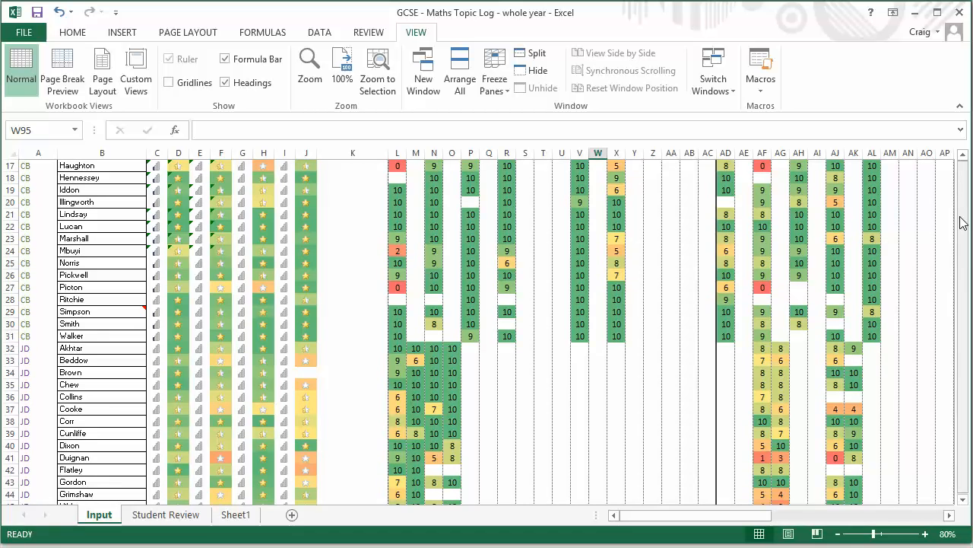
pyautogui.moveTo(963, 385)
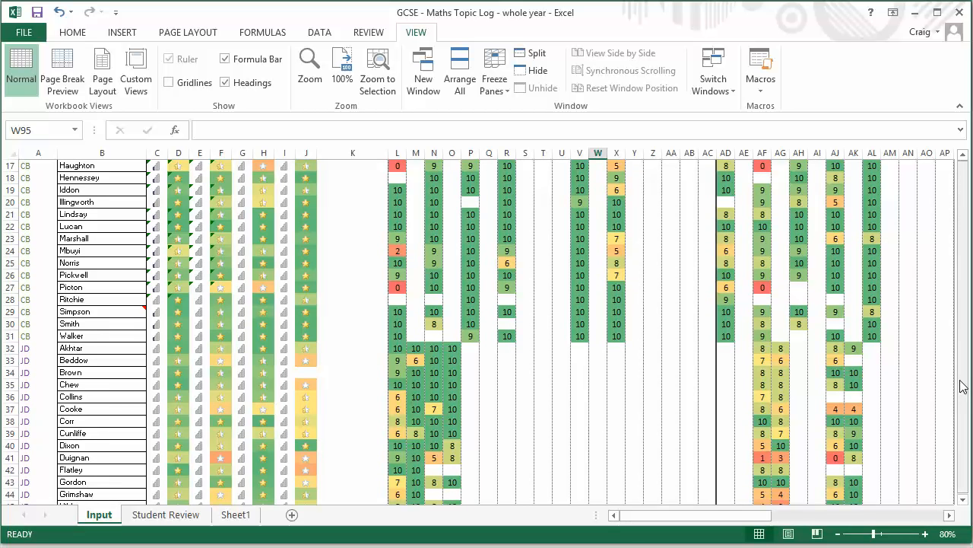
pyautogui.scroll(3)
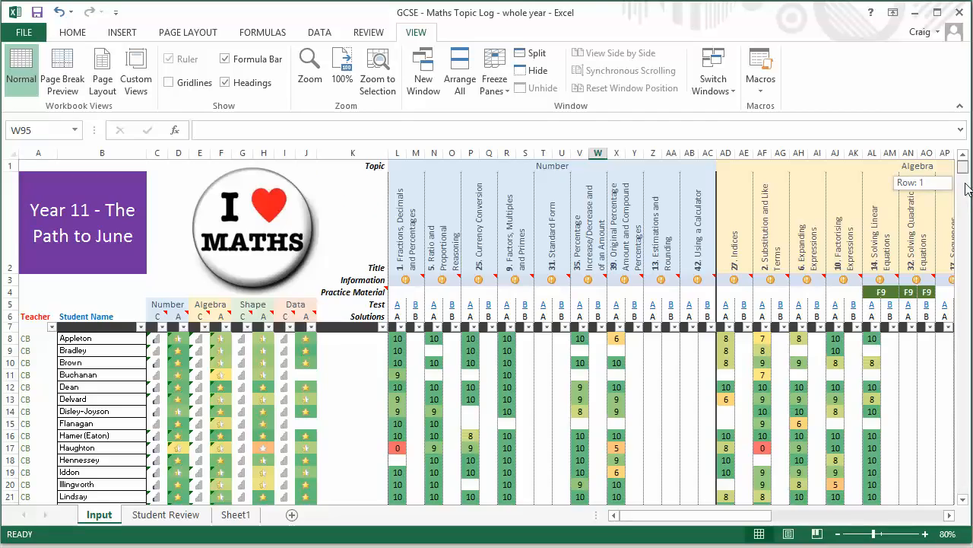
pyautogui.scroll(-3)
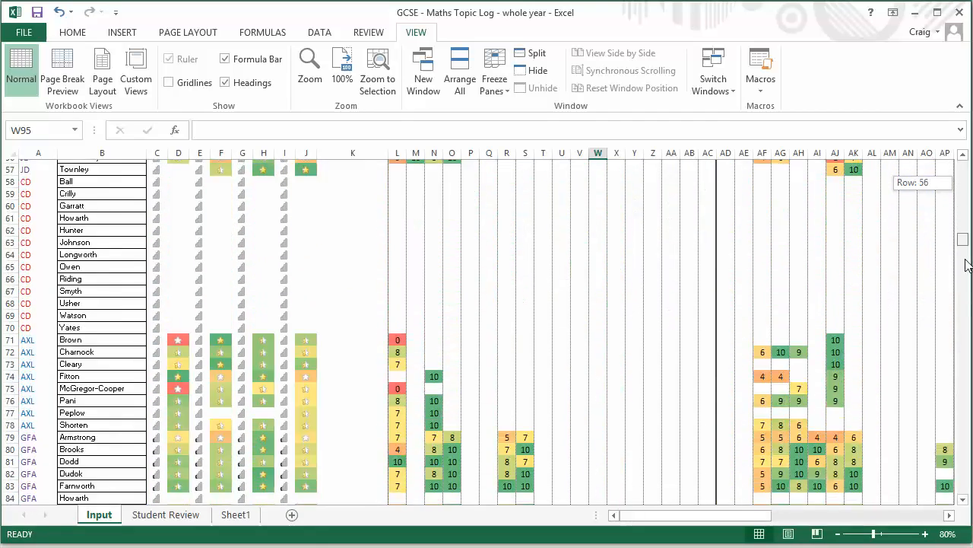
pyautogui.scroll(3)
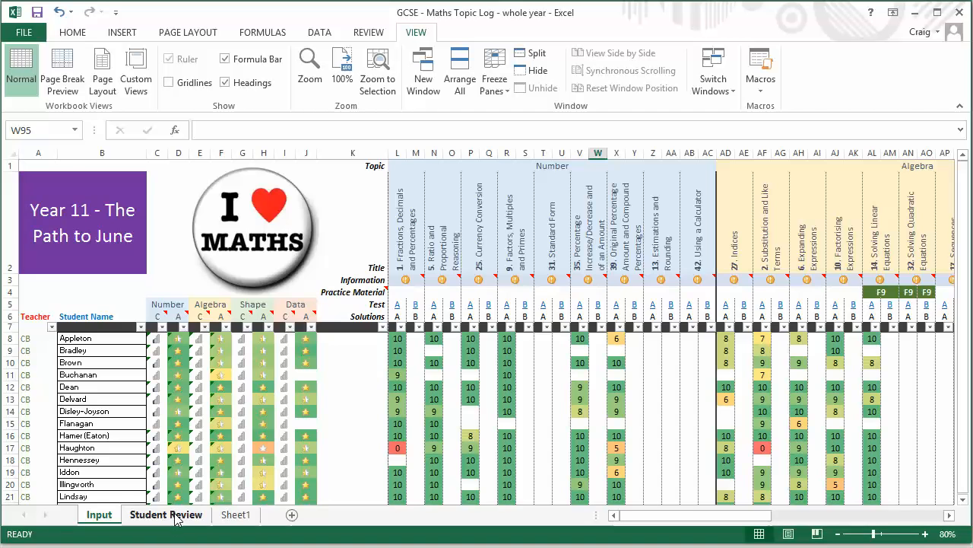
# On the Student Review sheet, pick another student from the B3 dropdown
pyautogui.click(165, 514)
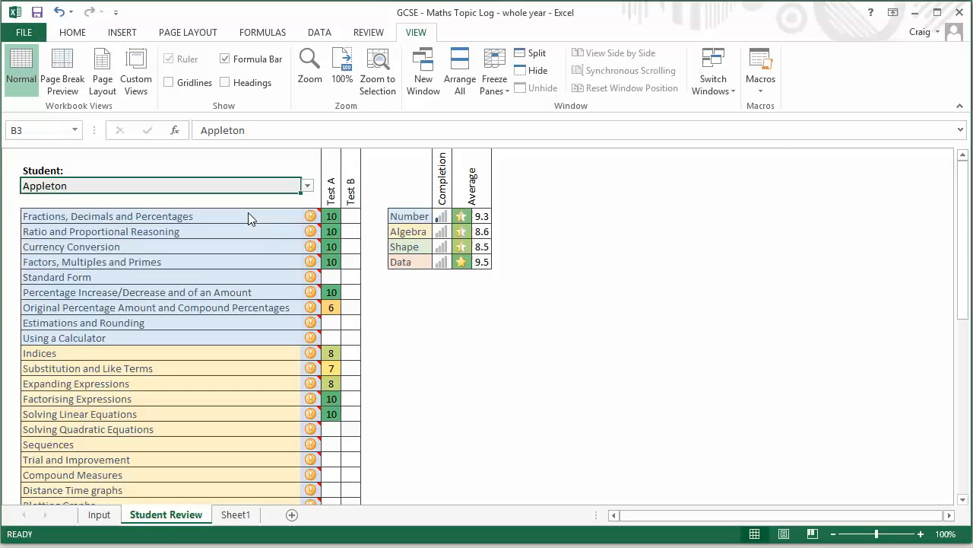
pyautogui.click(307, 185)
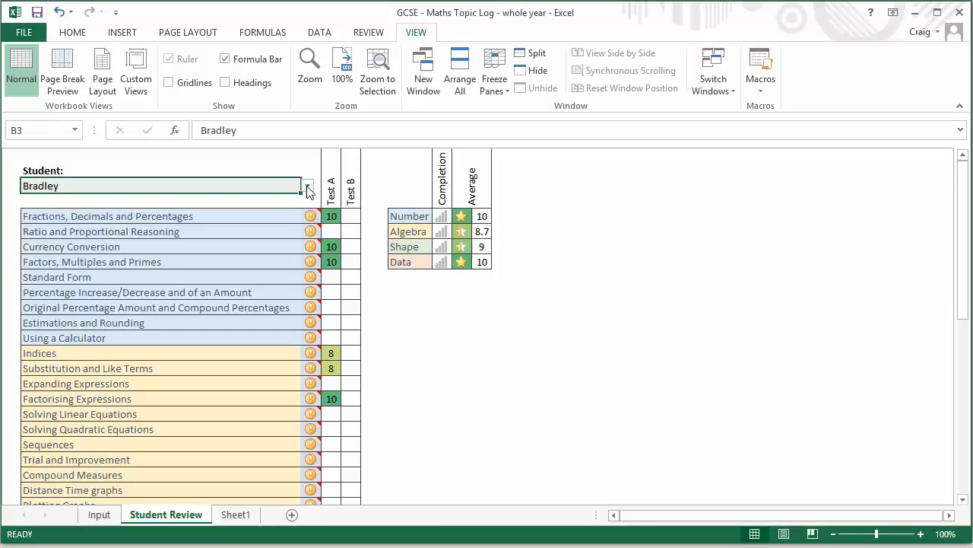
pyautogui.click(308, 186)
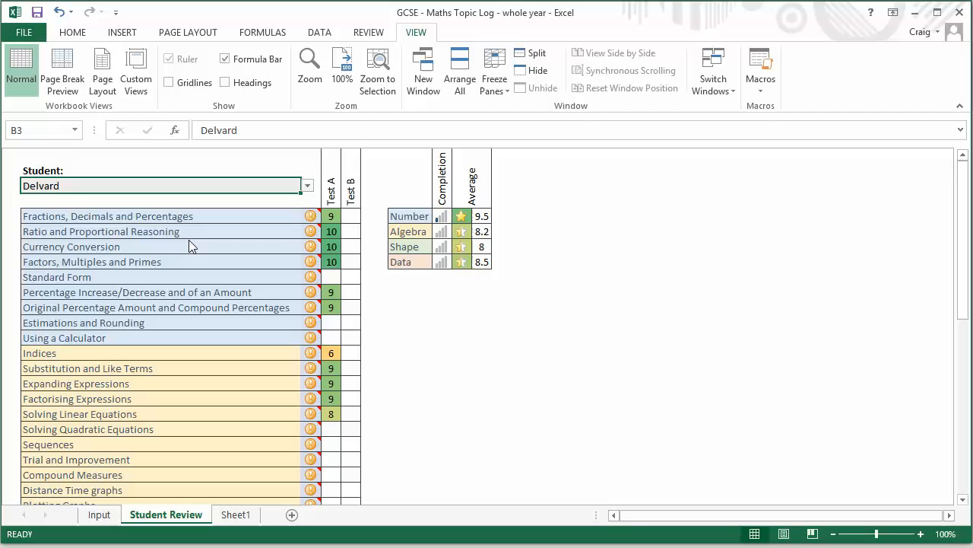
pyautogui.moveTo(99, 514)
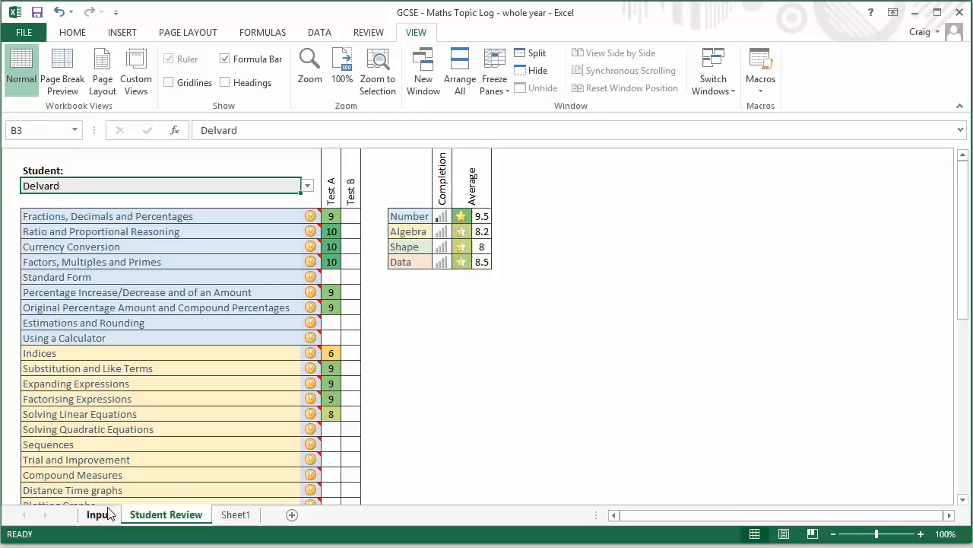
# Switch back to the Input sheet tab
pyautogui.click(98, 514)
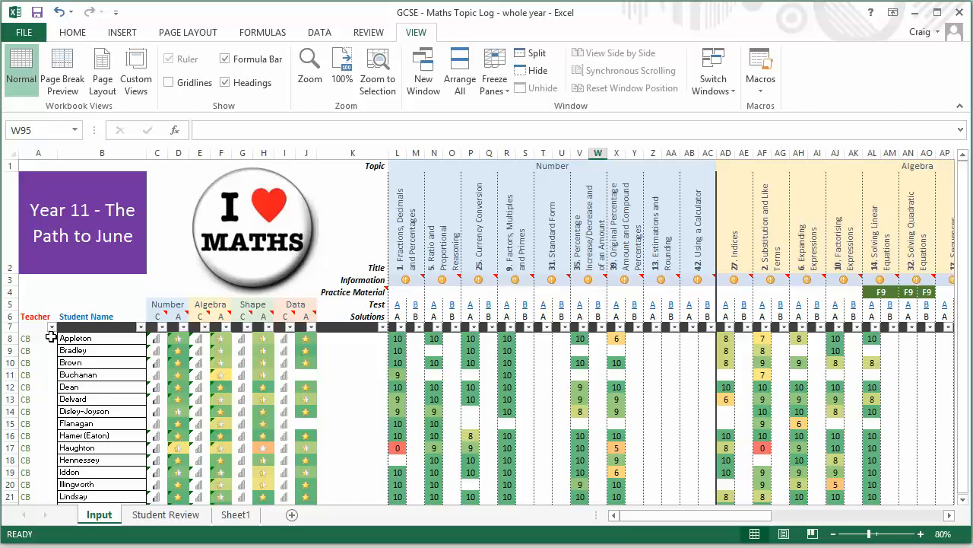
pyautogui.moveTo(118, 343)
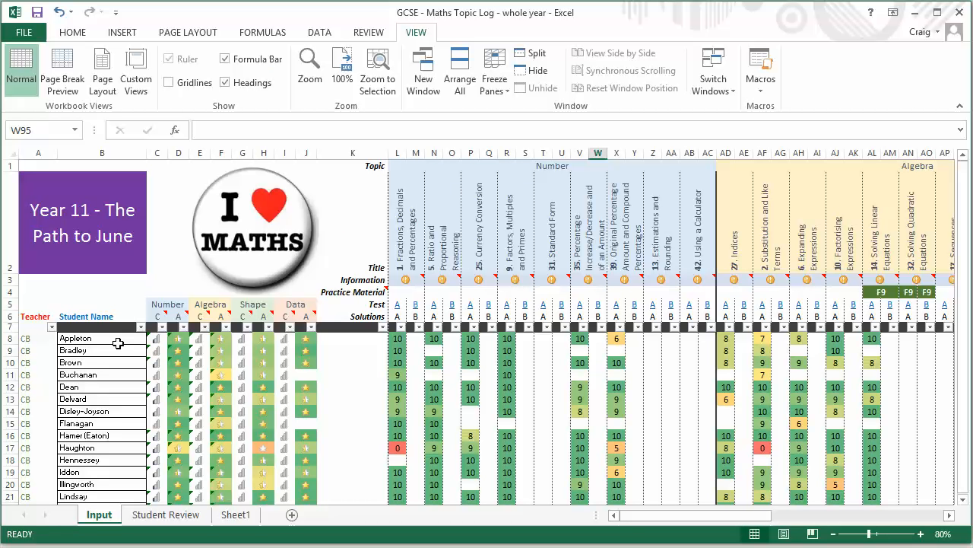
pyautogui.moveTo(294, 211)
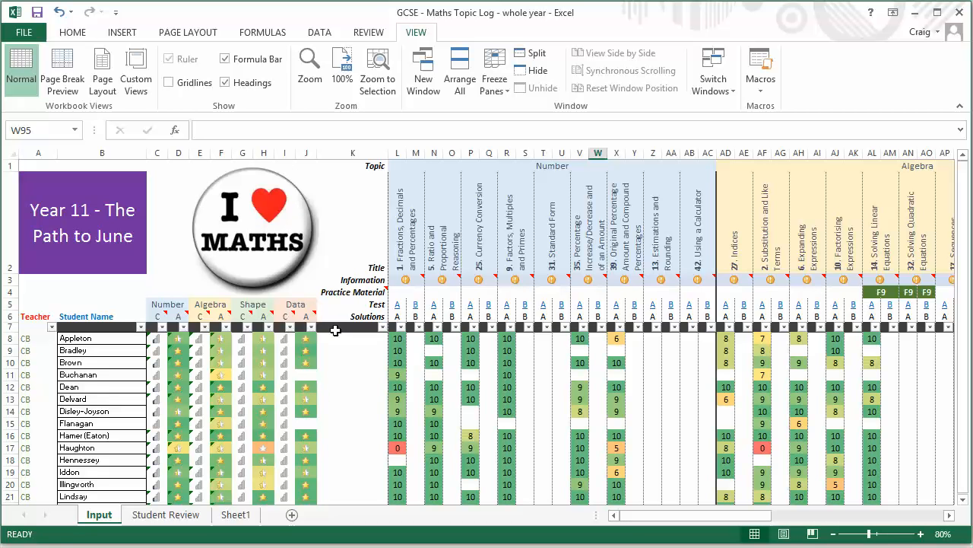
pyautogui.moveTo(336, 414)
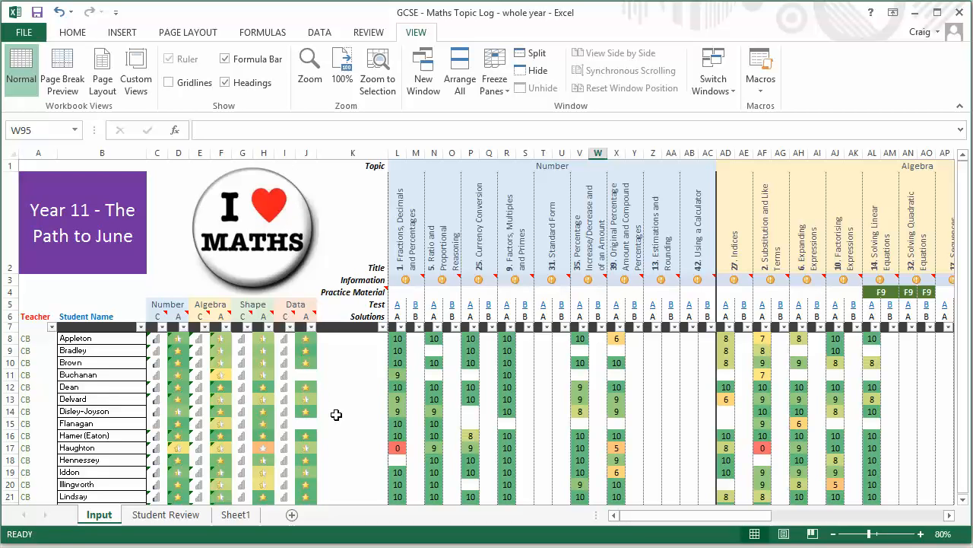
pyautogui.moveTo(465, 316)
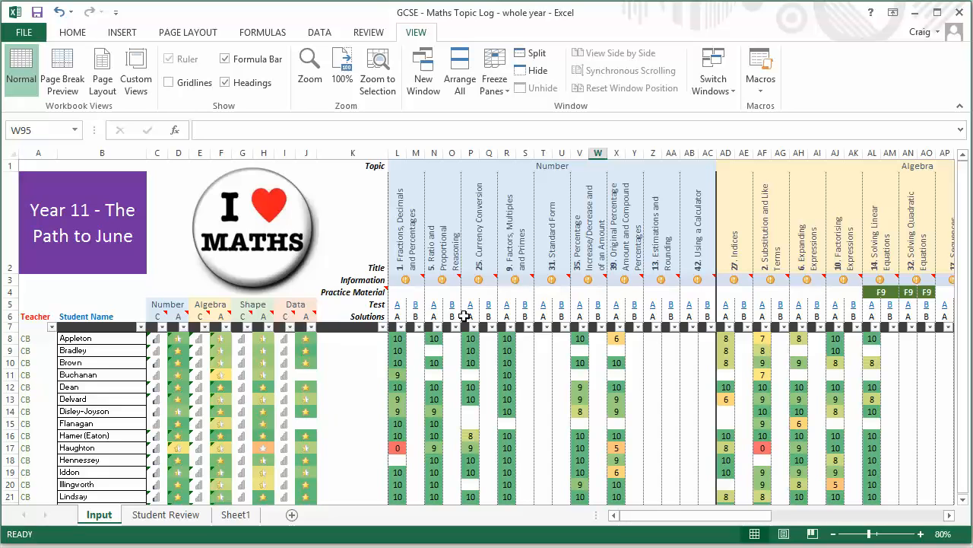
pyautogui.moveTo(416, 314)
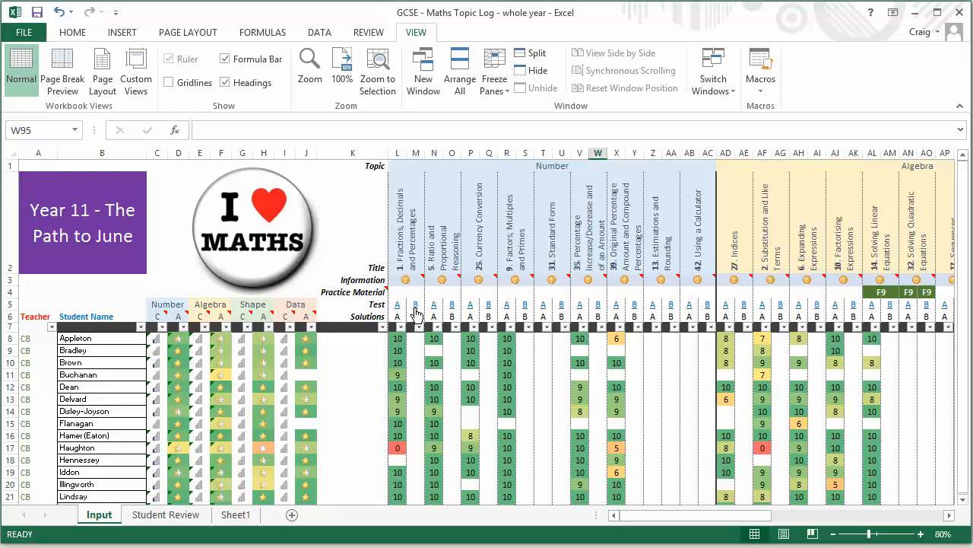
pyautogui.moveTo(457, 314)
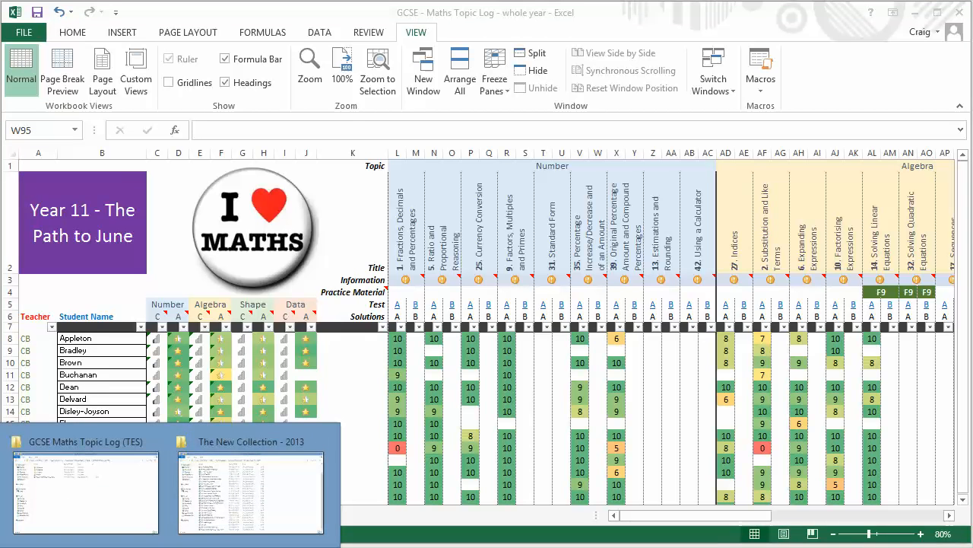
# Bring up the GCSE Maths Topic Log (TES) folder and open '1. Number'
pyautogui.click(85, 490)
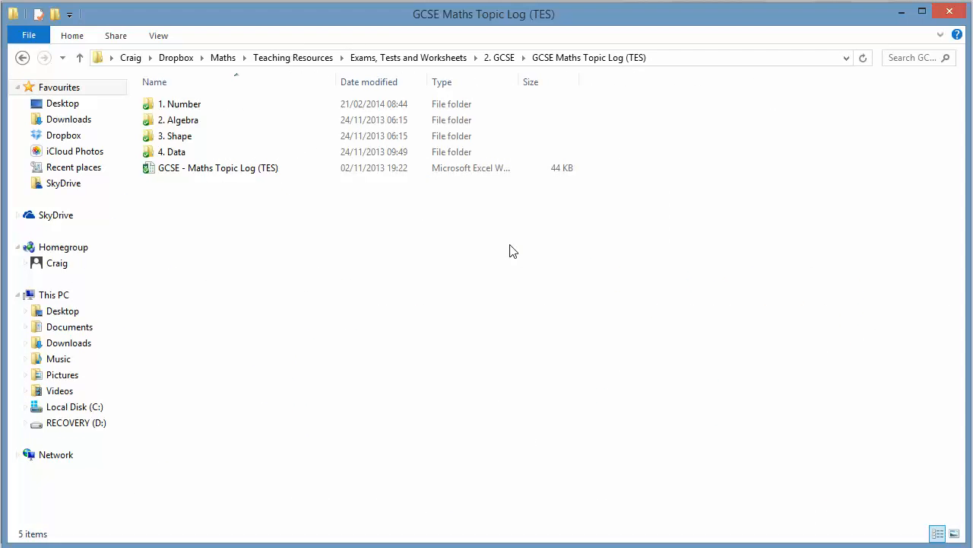
pyautogui.doubleClick(180, 103)
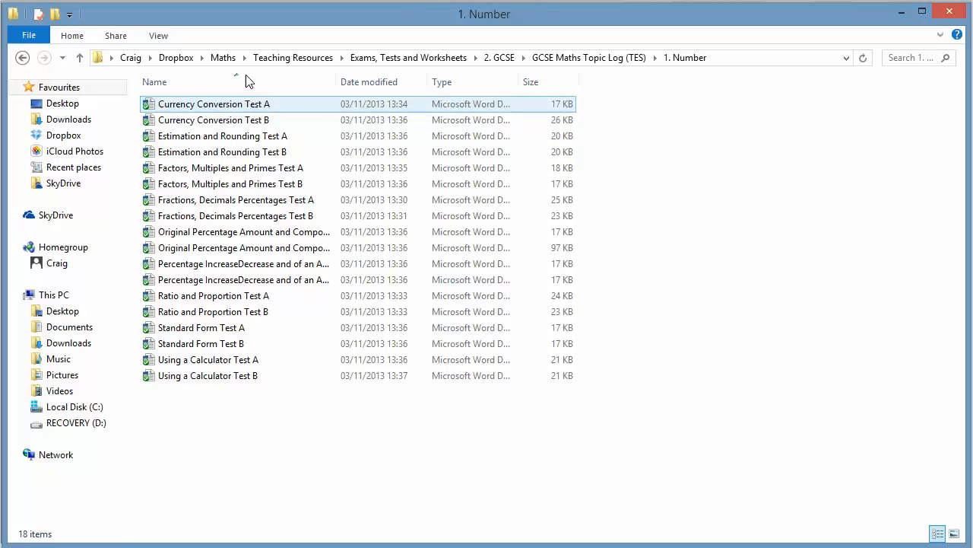